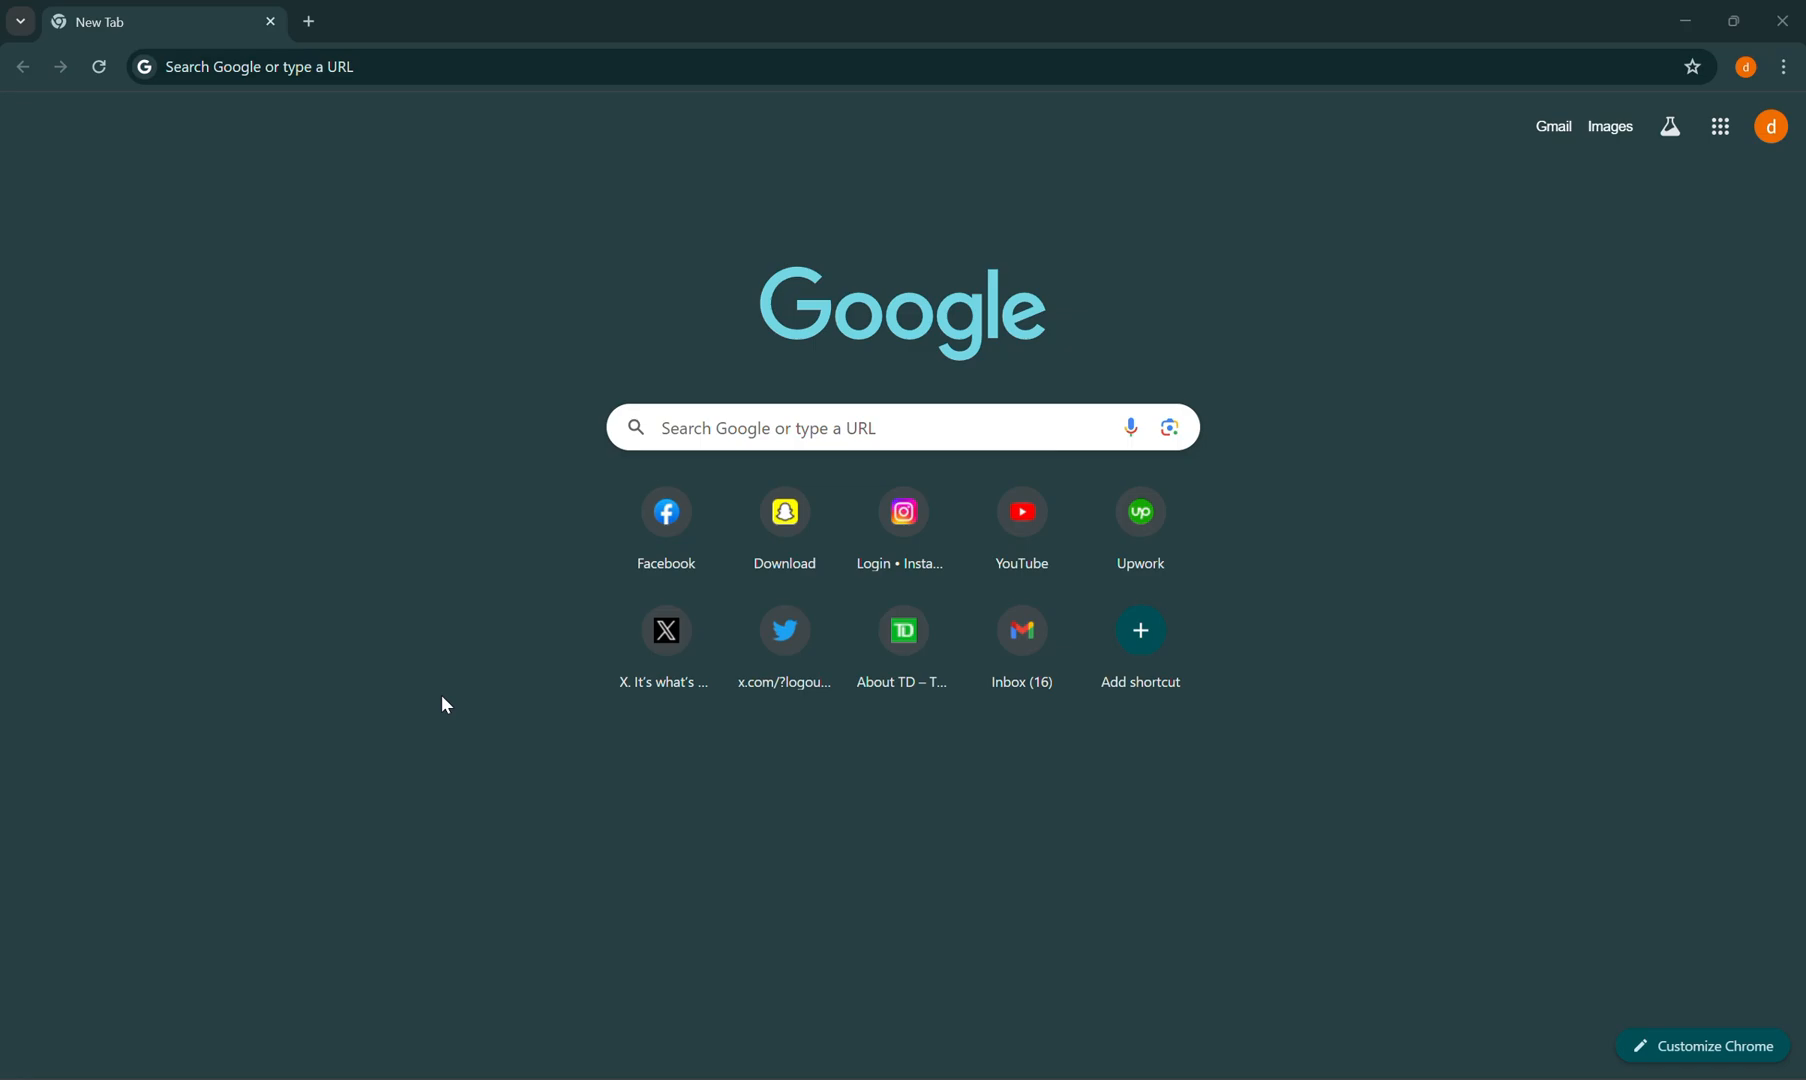
mouse_move(412, 162)
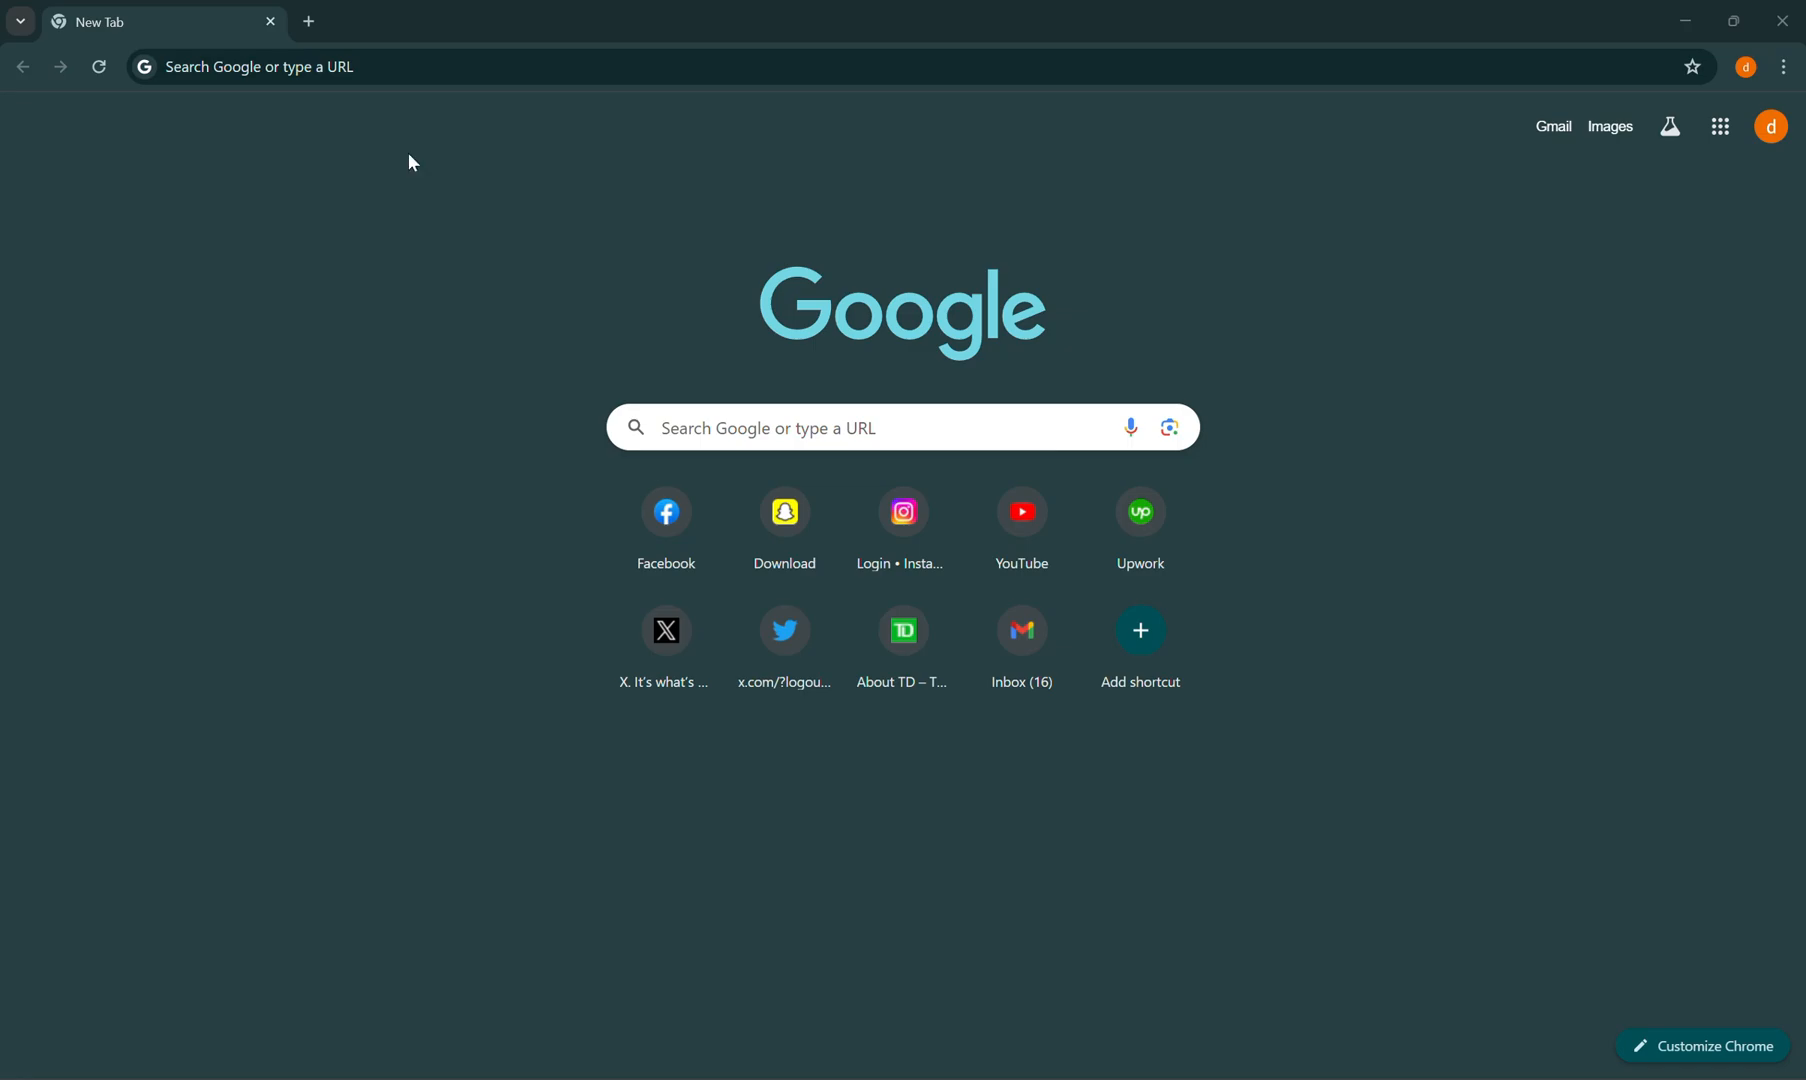
mouse_move(368, 182)
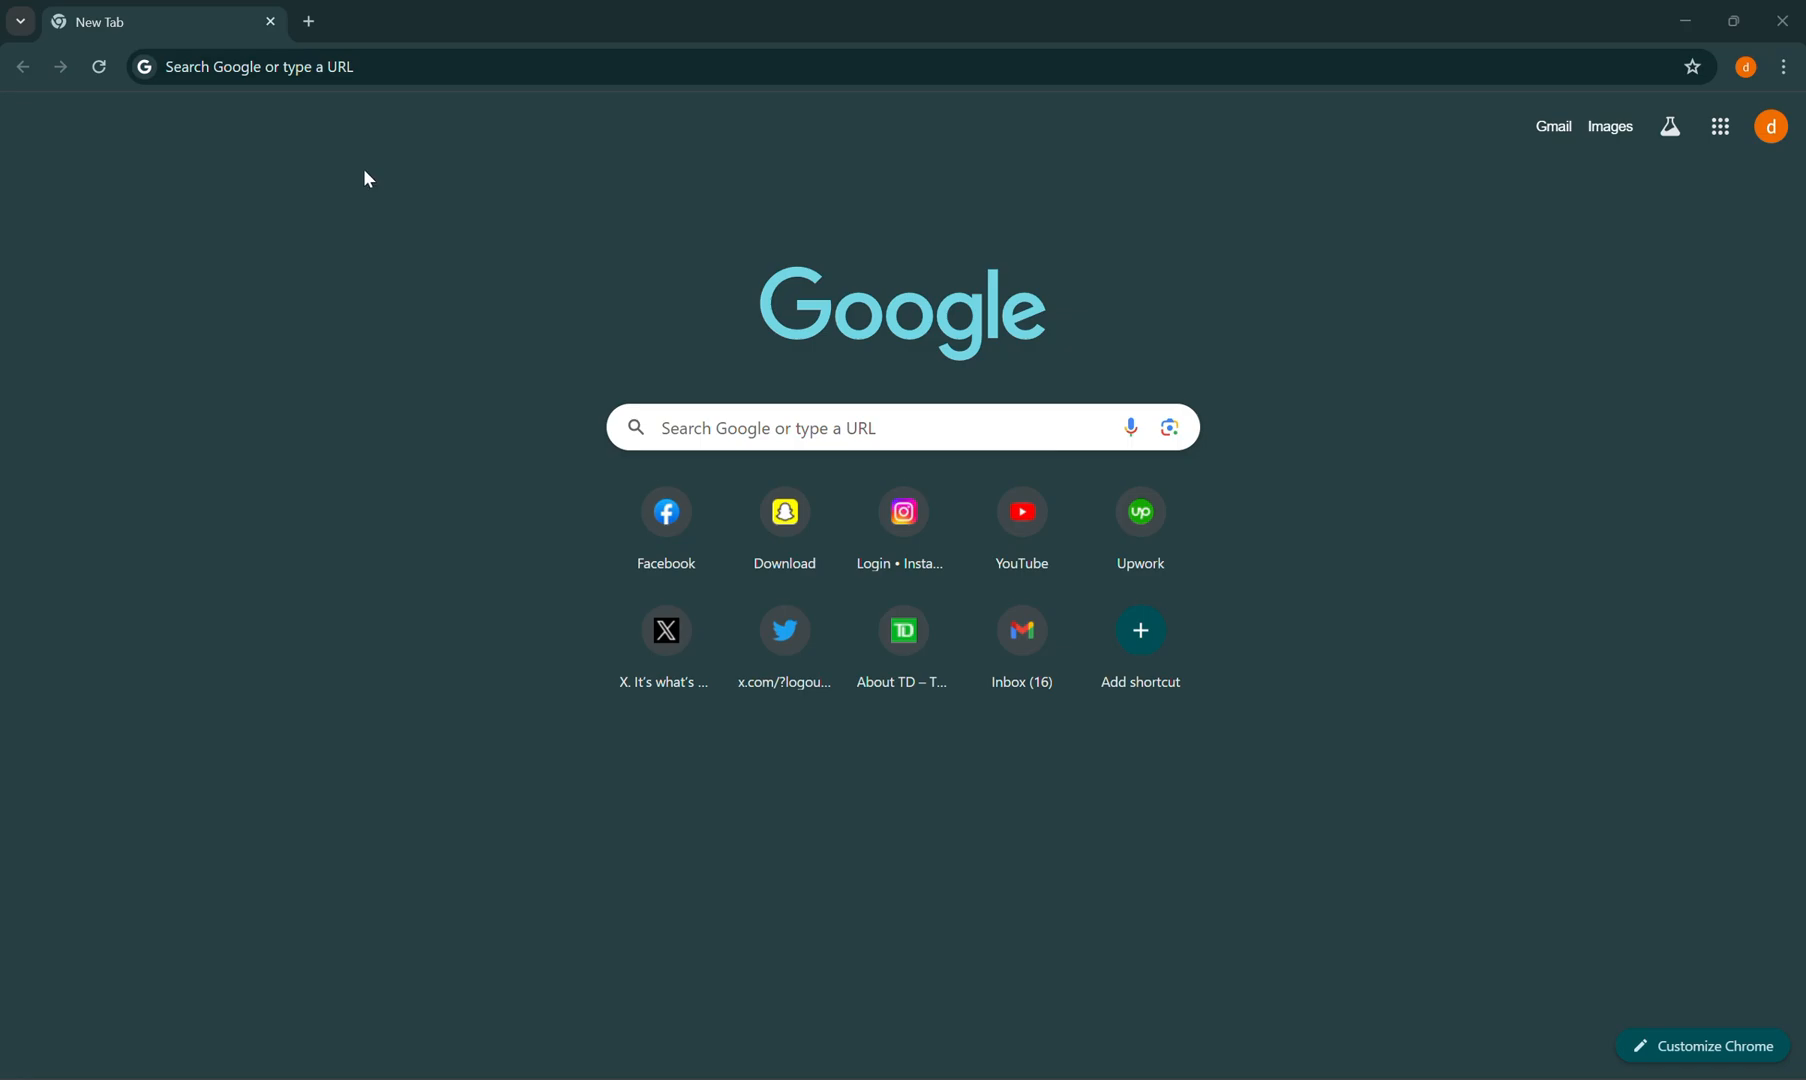
Search Google for "immi login" and open the official IMMI Login - ImmiAccount result
text(immi login)
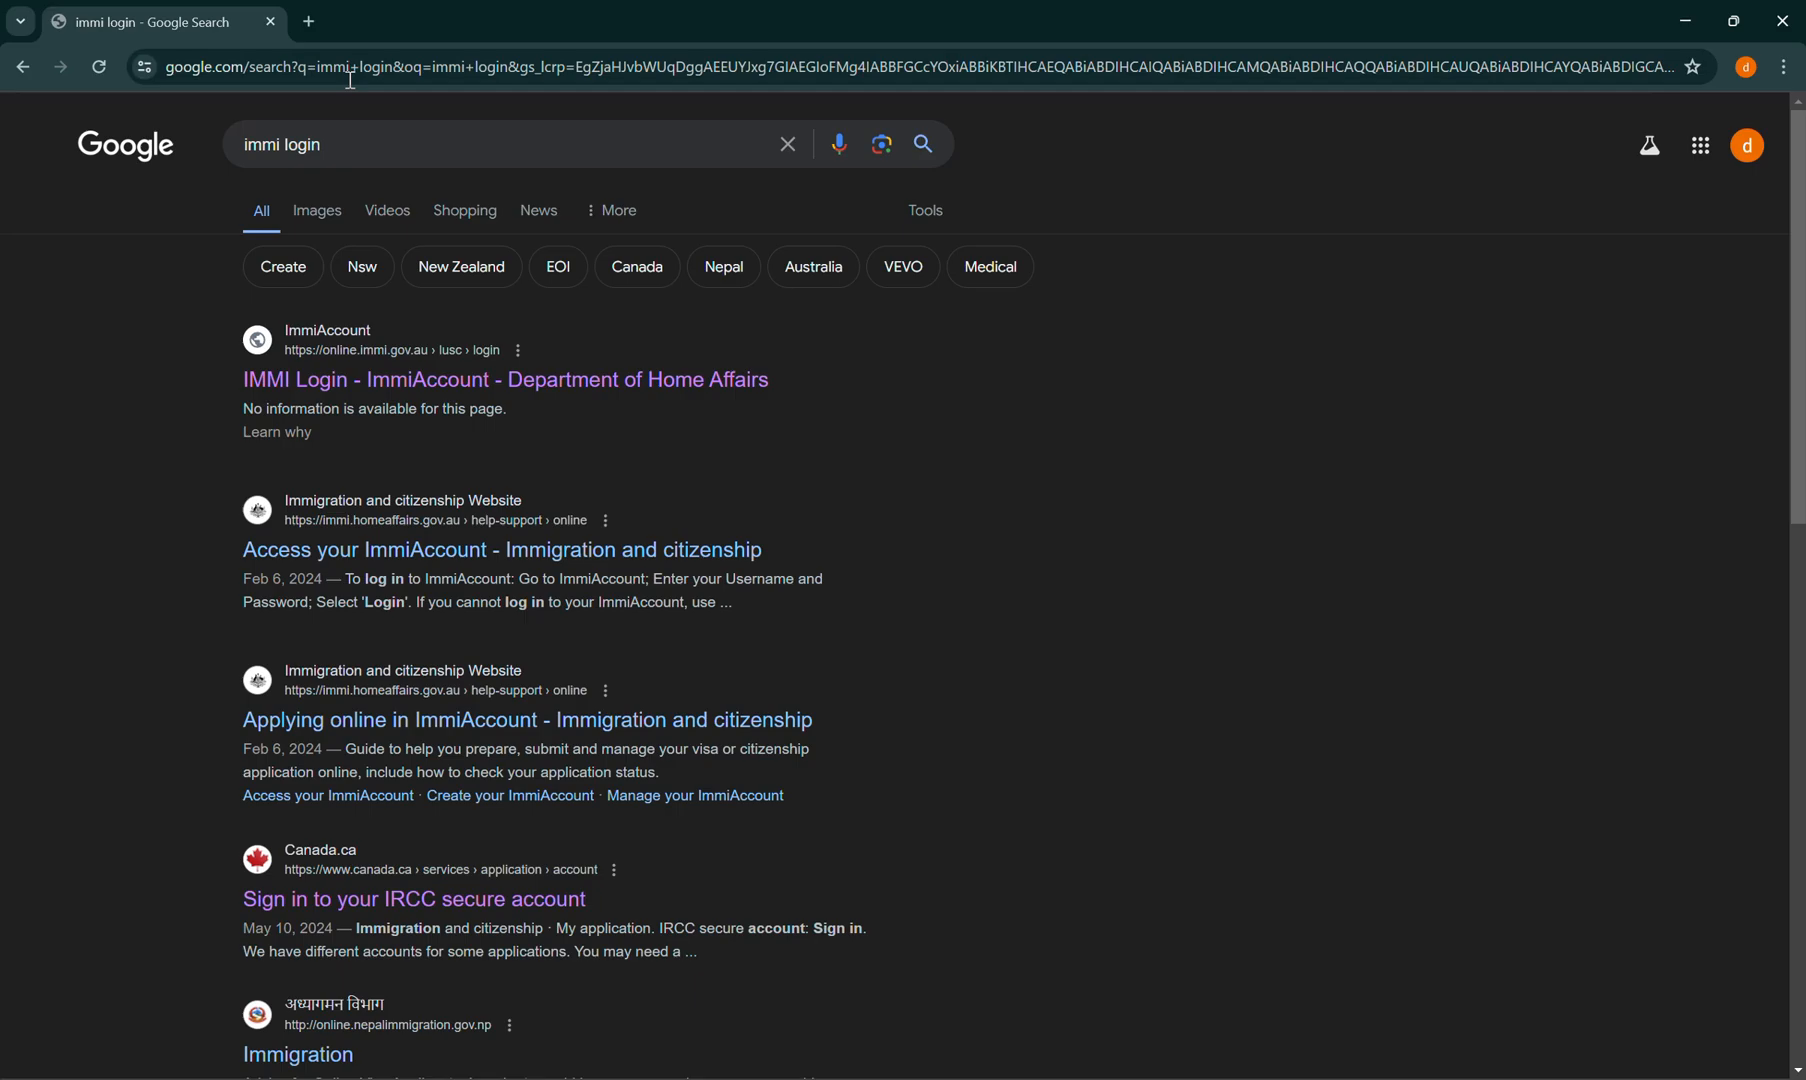
click(504, 378)
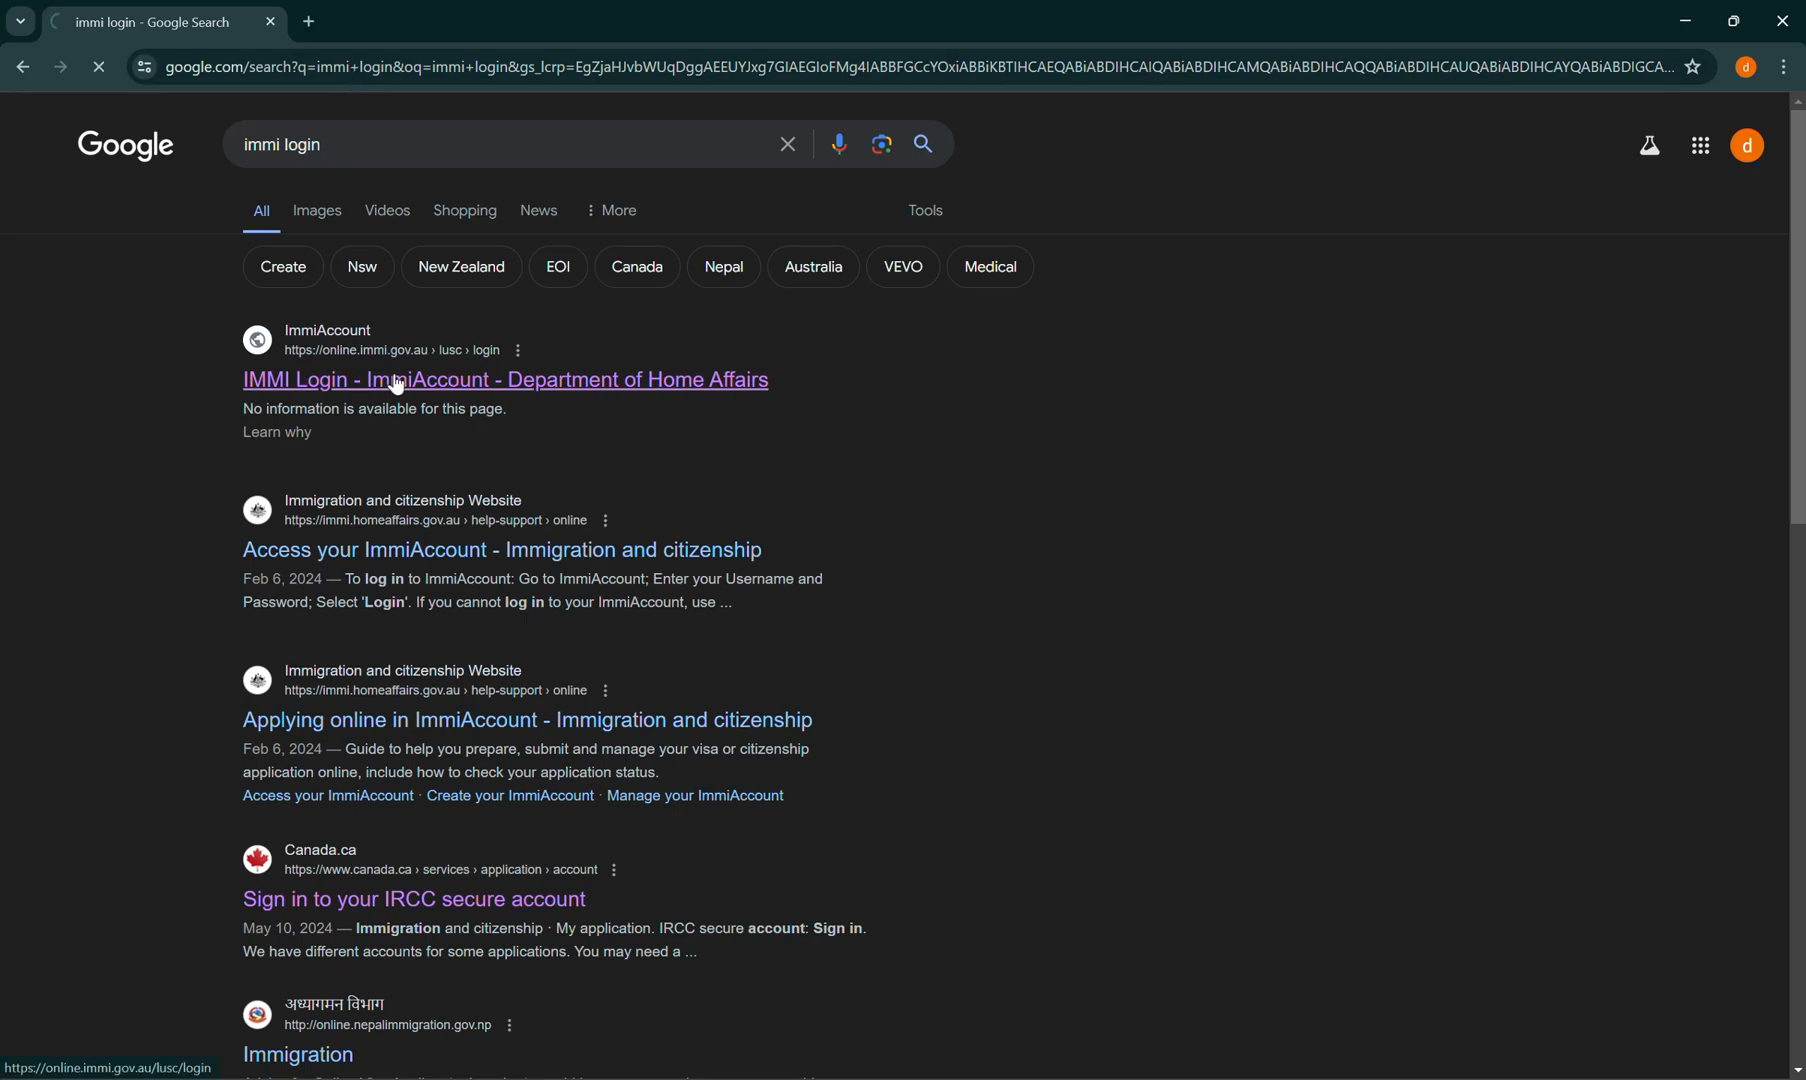
Select the Username field on the ImmiAccount login form to begin entering credentials
click(504, 380)
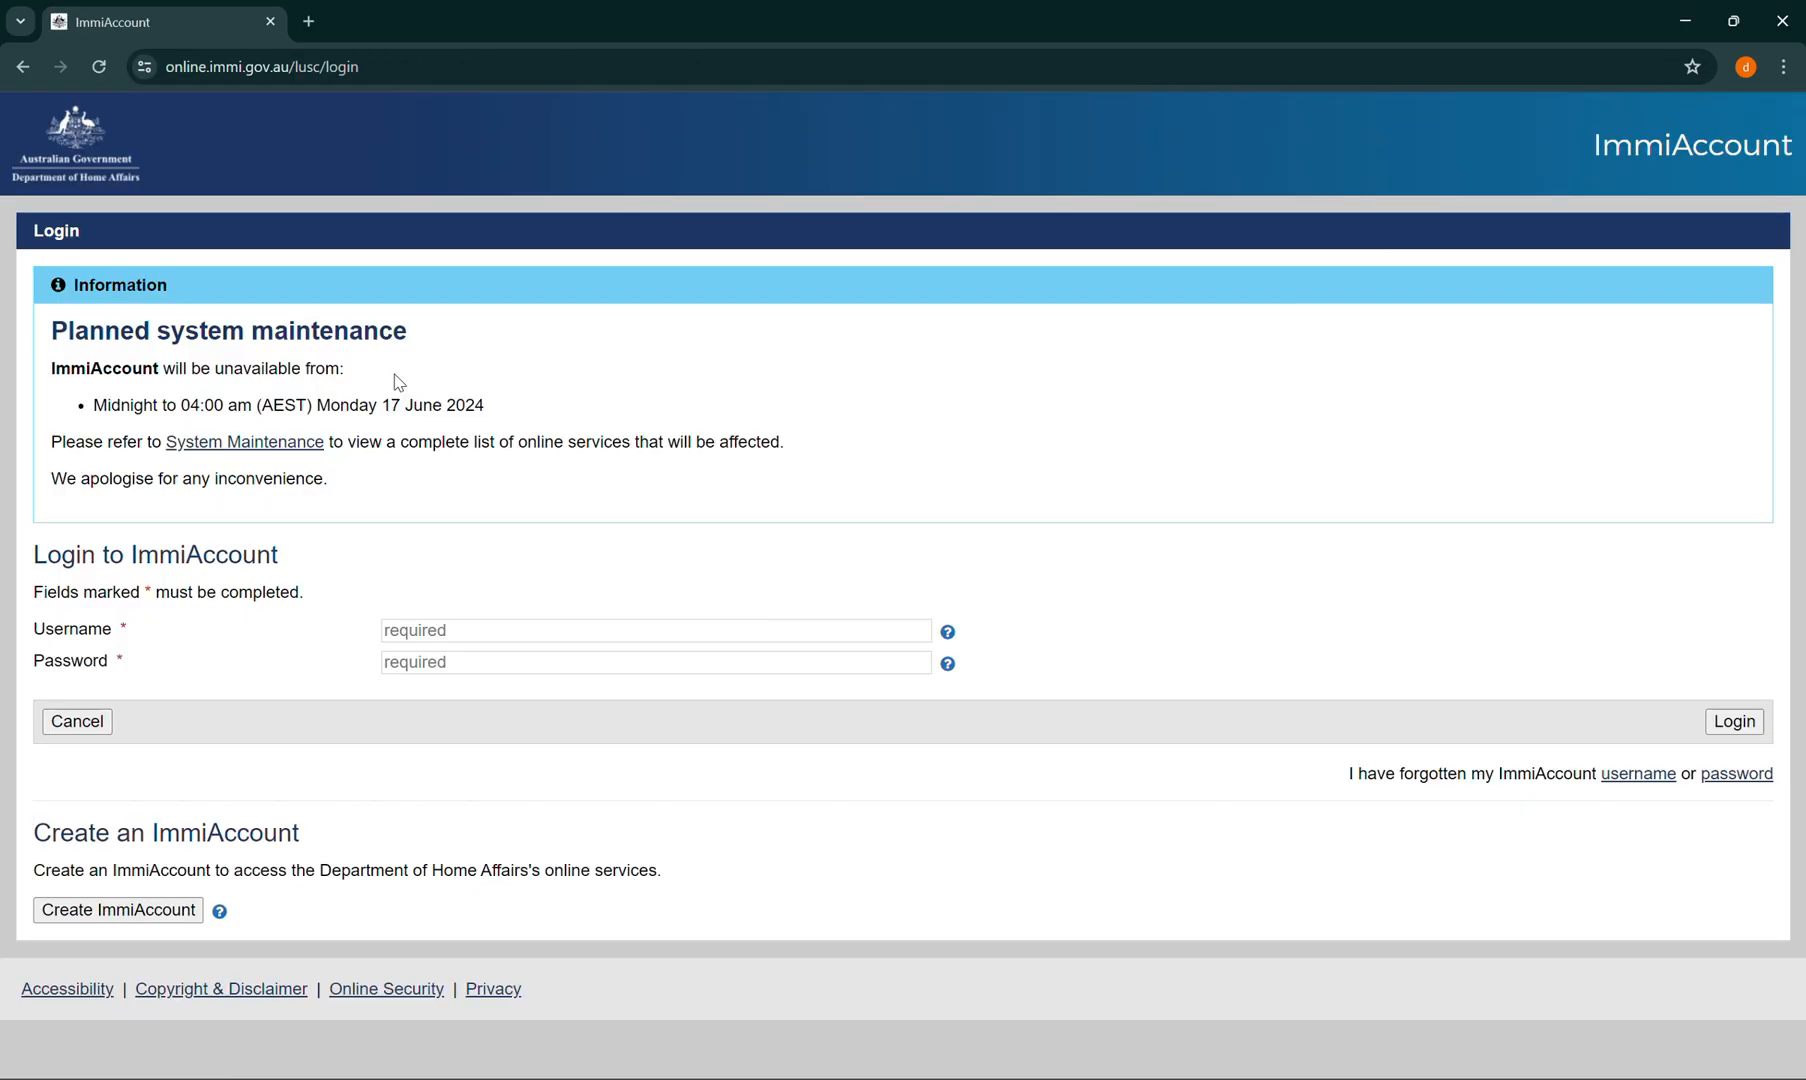
mouse_move(224, 684)
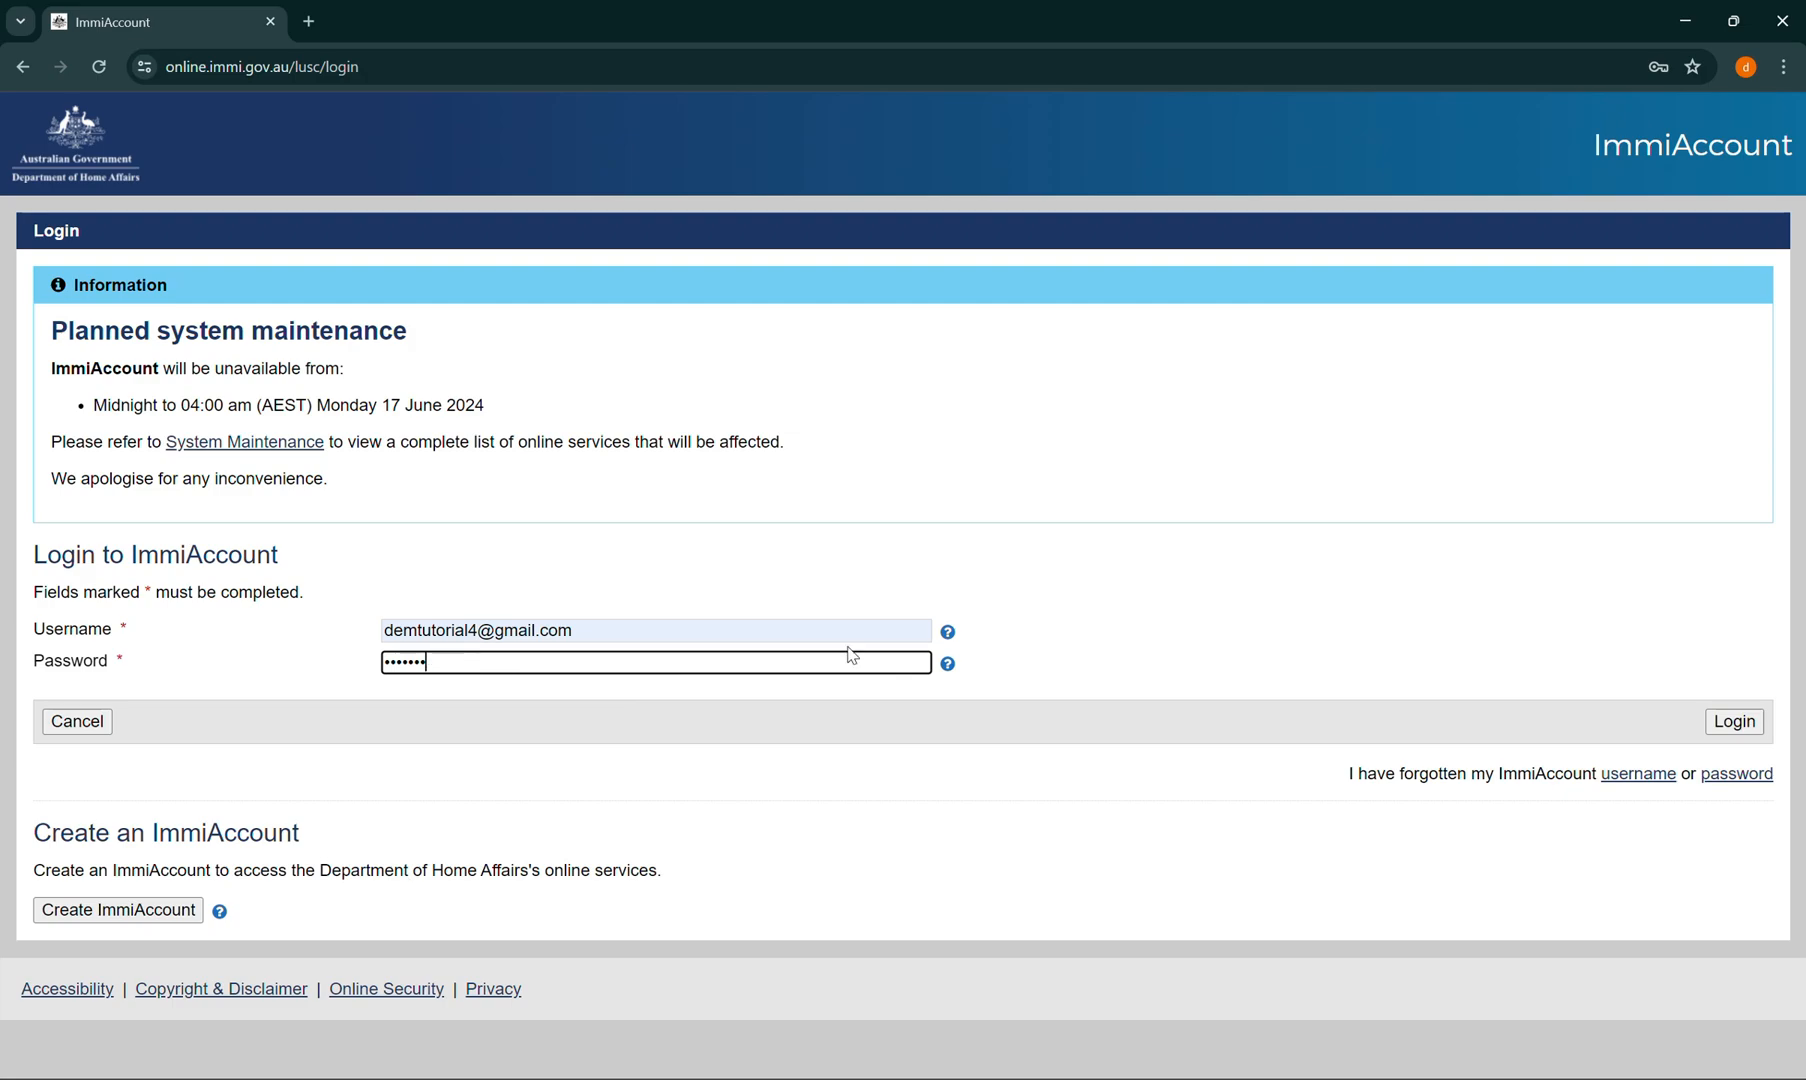
mouse_move(1736, 696)
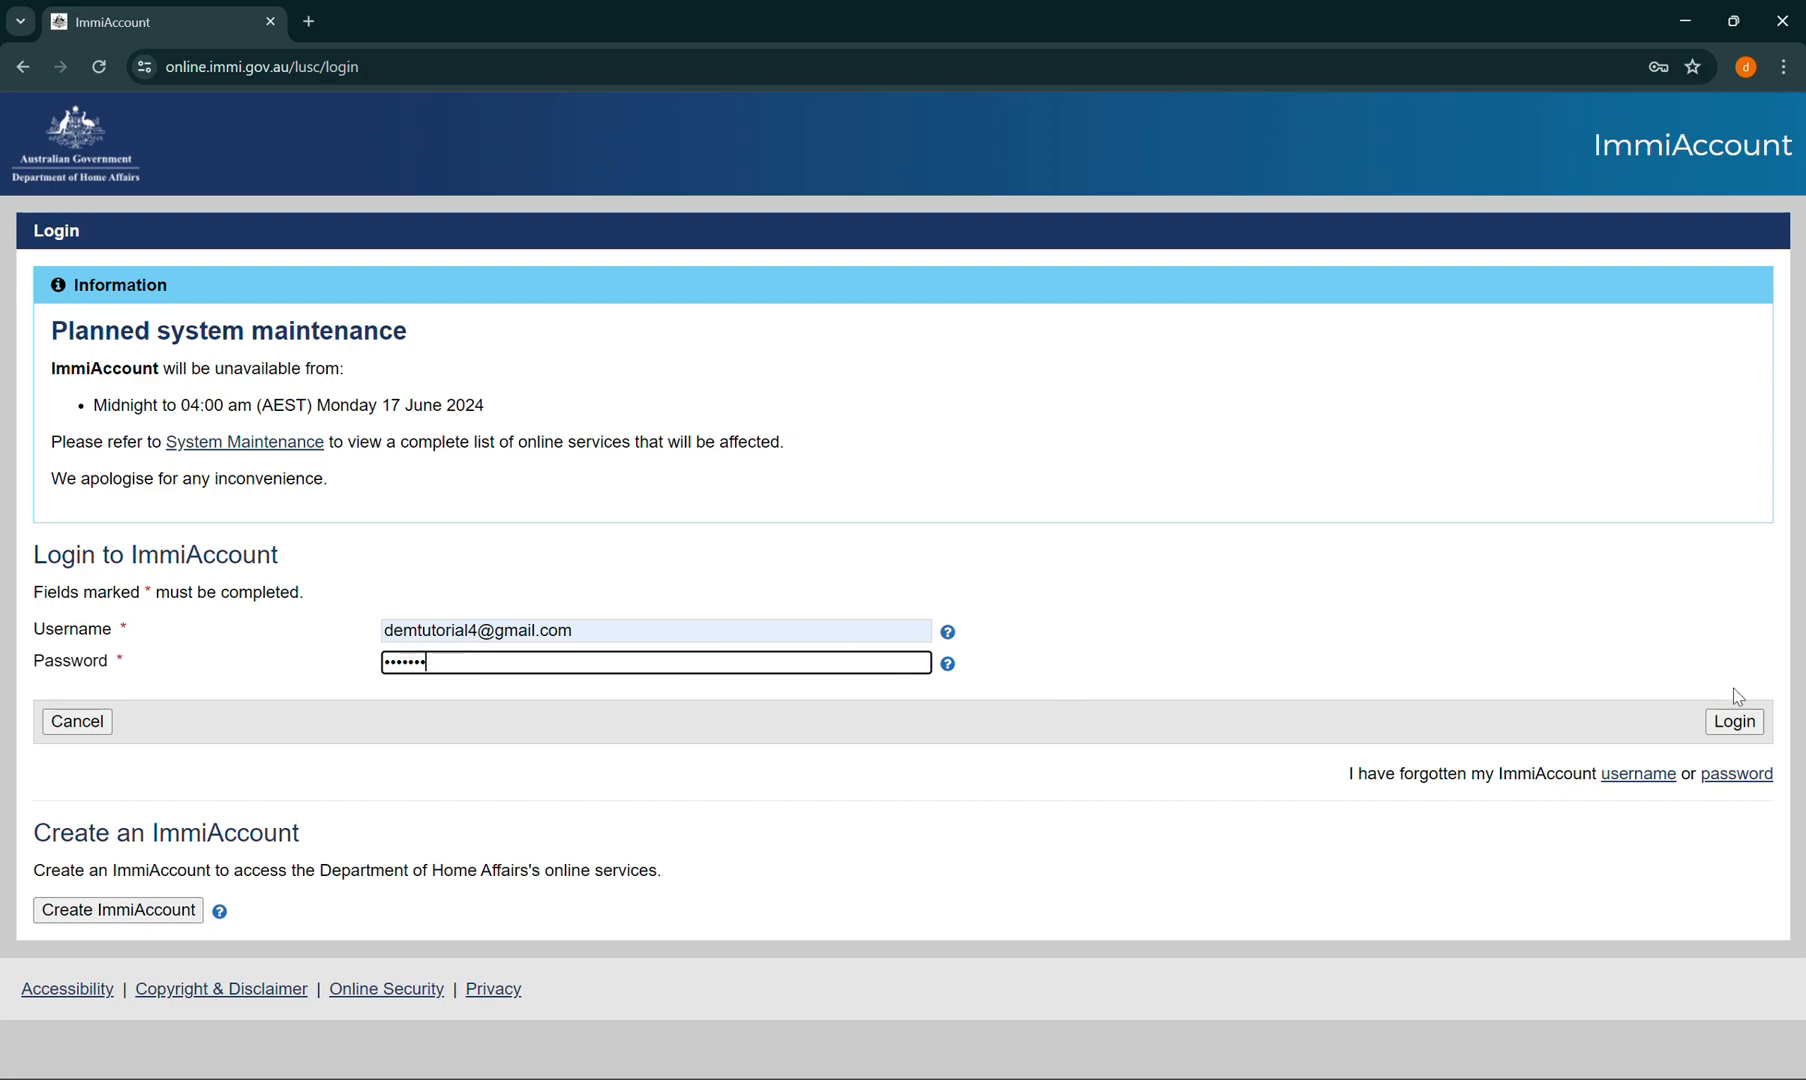